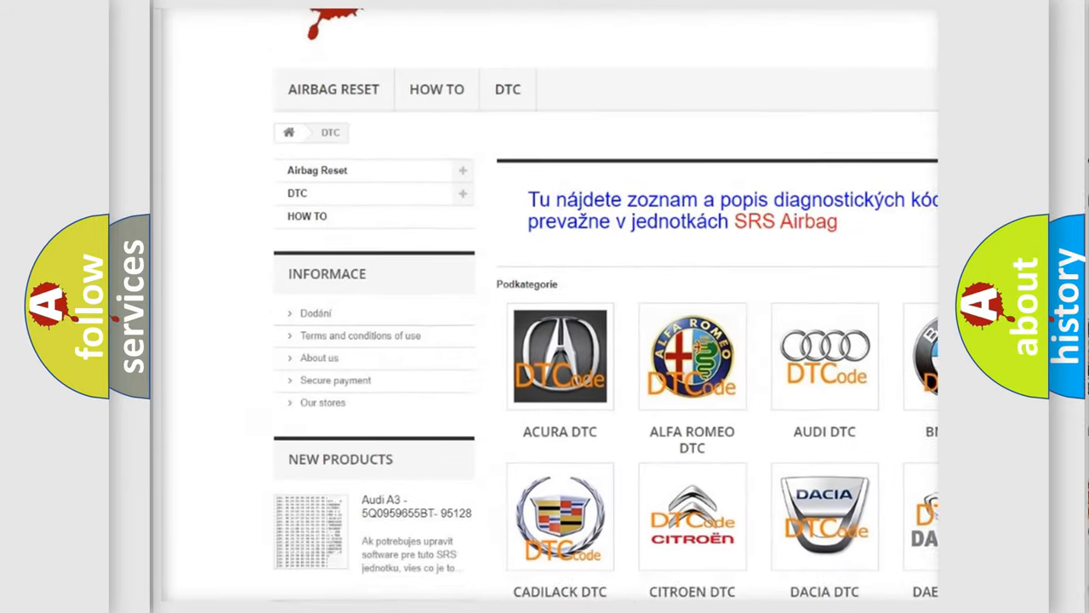
scroll("down", 3)
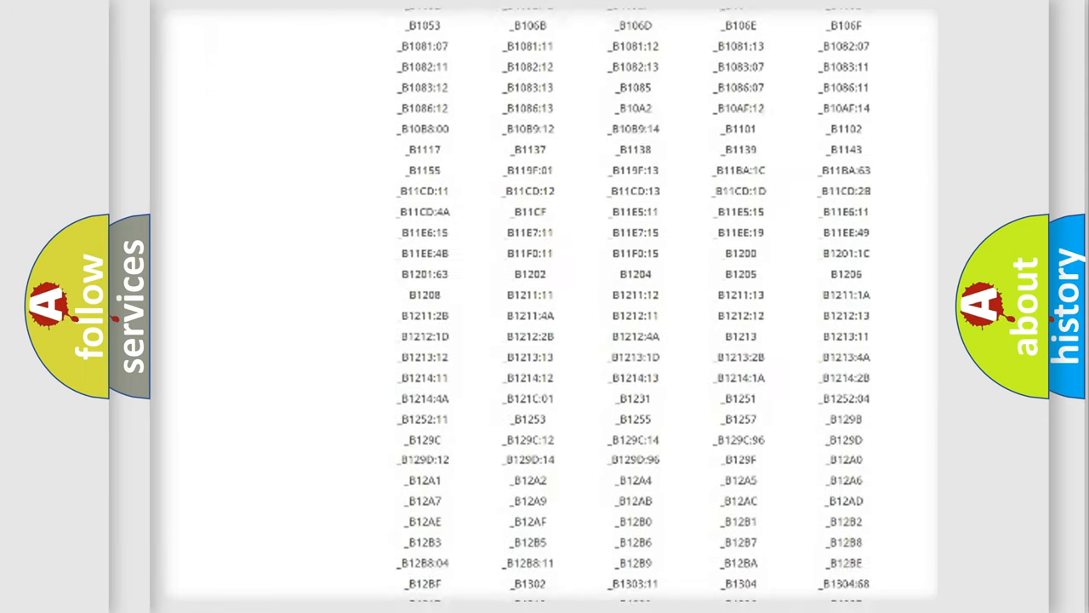
scroll("down", 3)
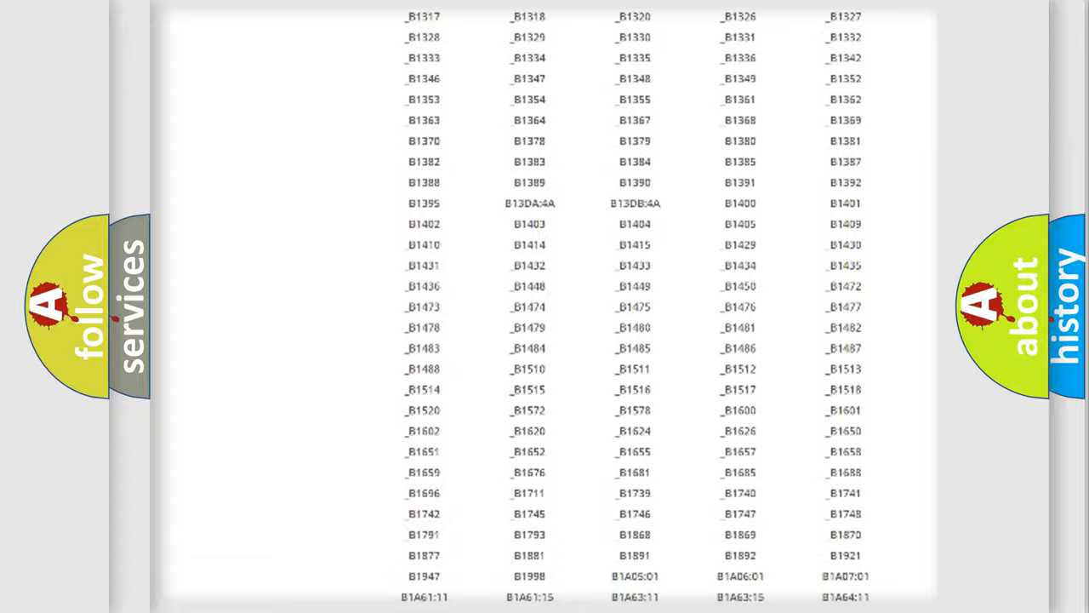